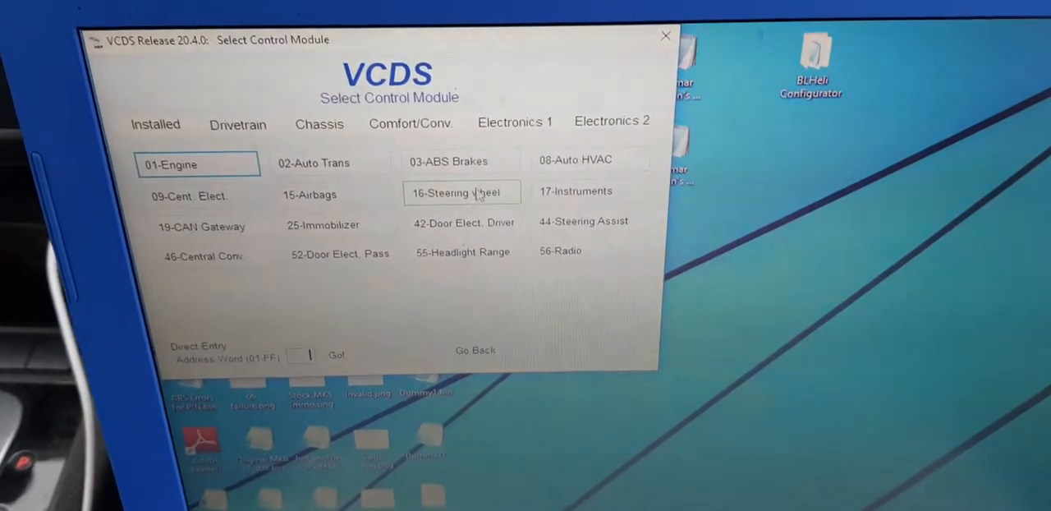
# - Connect to controller 16-Steering Wheel from Select Control Module
pyautogui.click(460, 190)
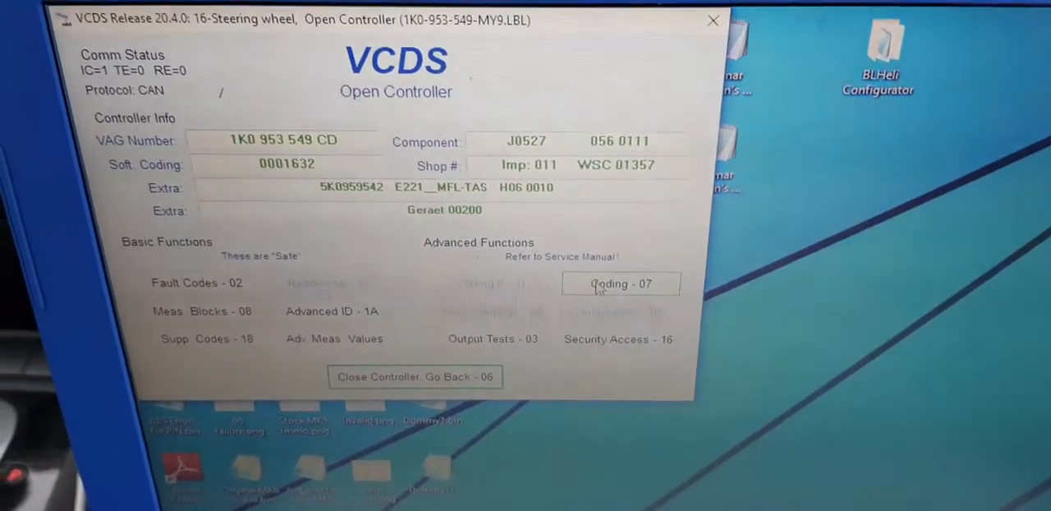
# - Bring up Coding - 07 recode window showing software coding 00000131
pyautogui.click(621, 283)
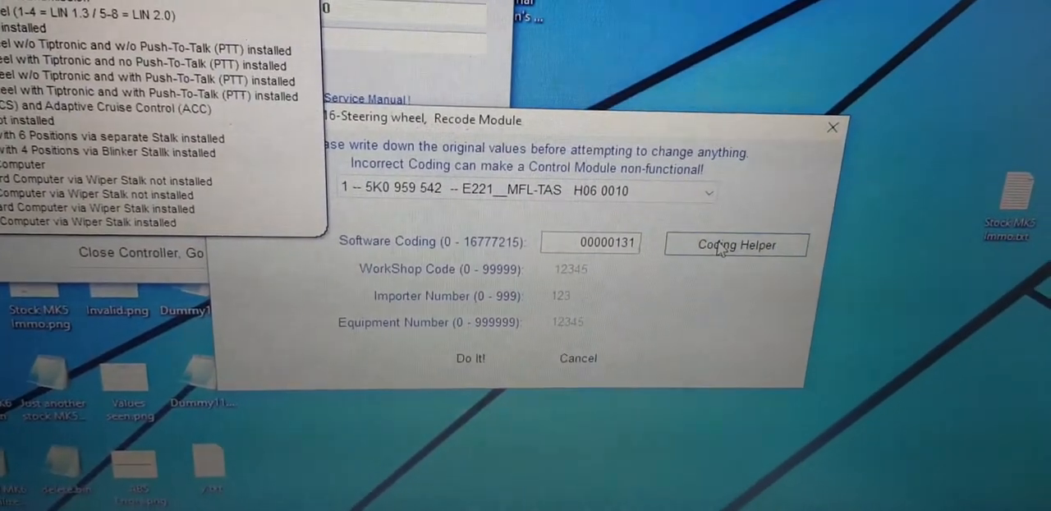
# - Review the steering wheel coding in LCode, then close the helper and coding windows
pyautogui.click(736, 244)
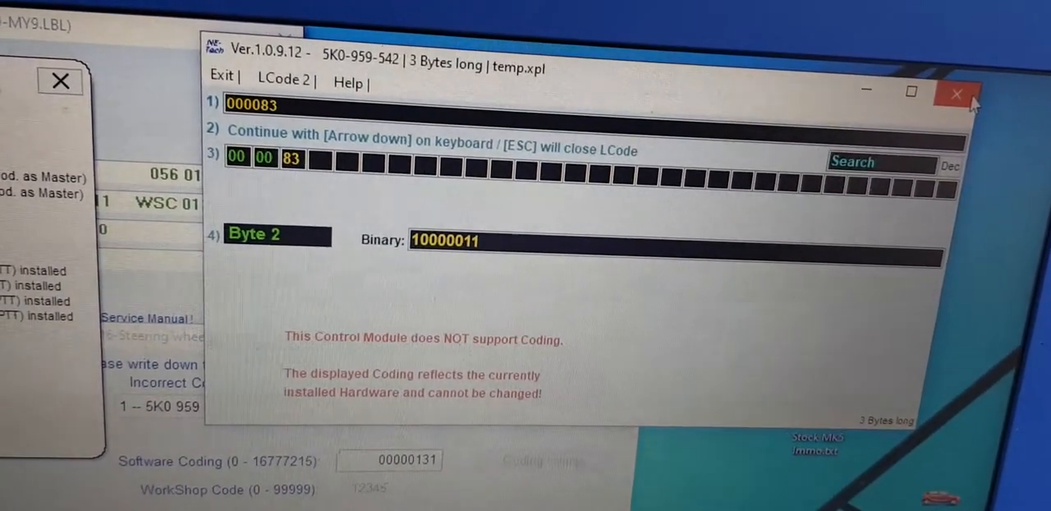
pyautogui.click(956, 92)
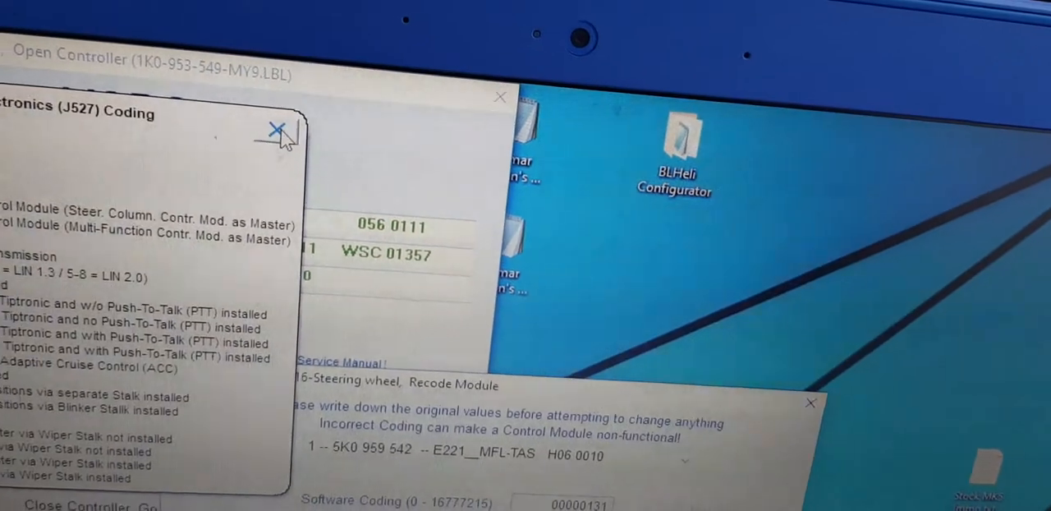
pyautogui.click(276, 131)
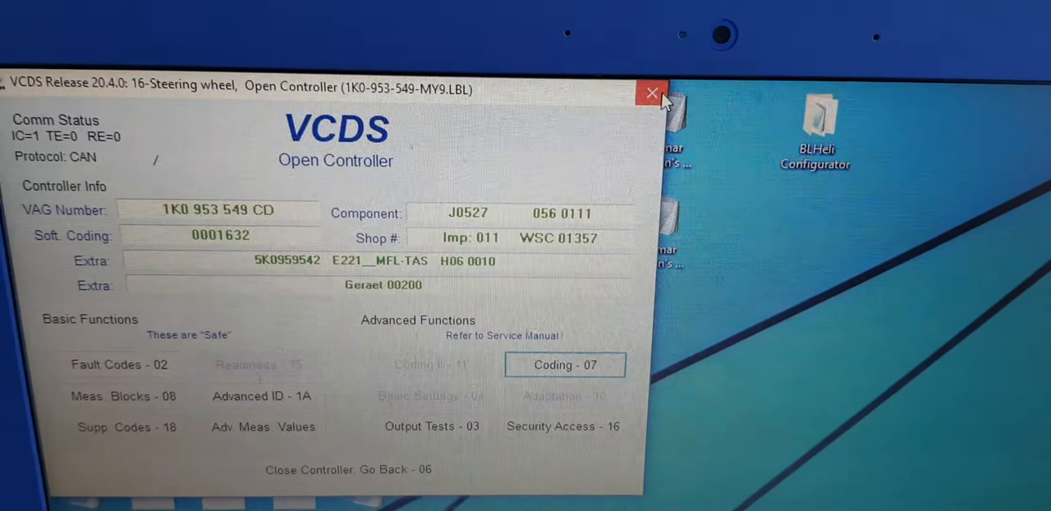
# - Close the steering wheel controller, connect to 01-Engine and start Coding - 07
pyautogui.click(652, 92)
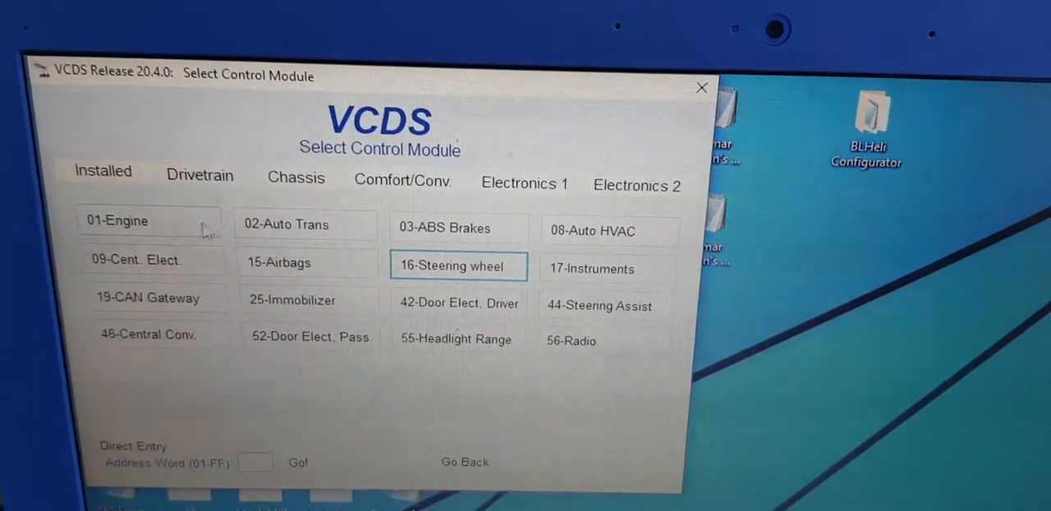
pyautogui.click(117, 220)
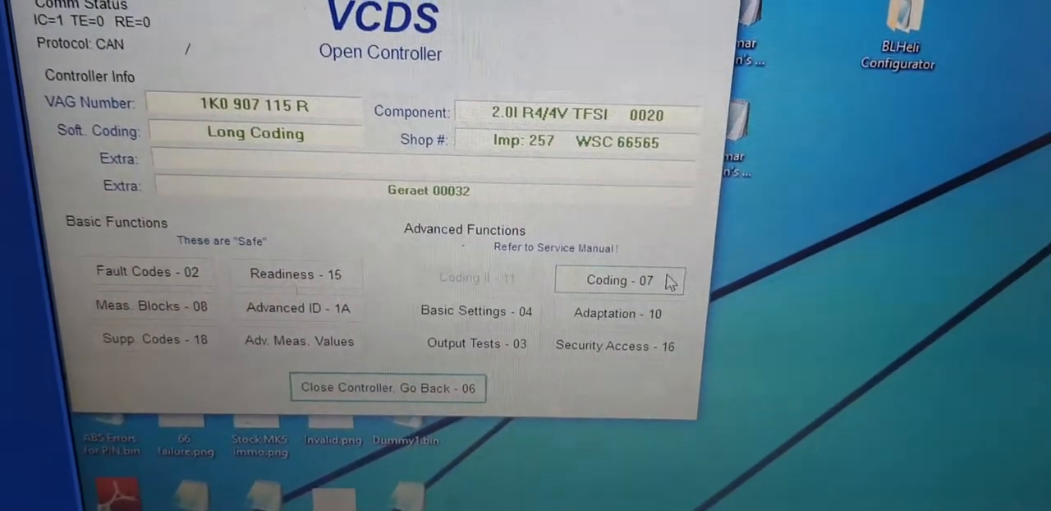
pyautogui.click(619, 280)
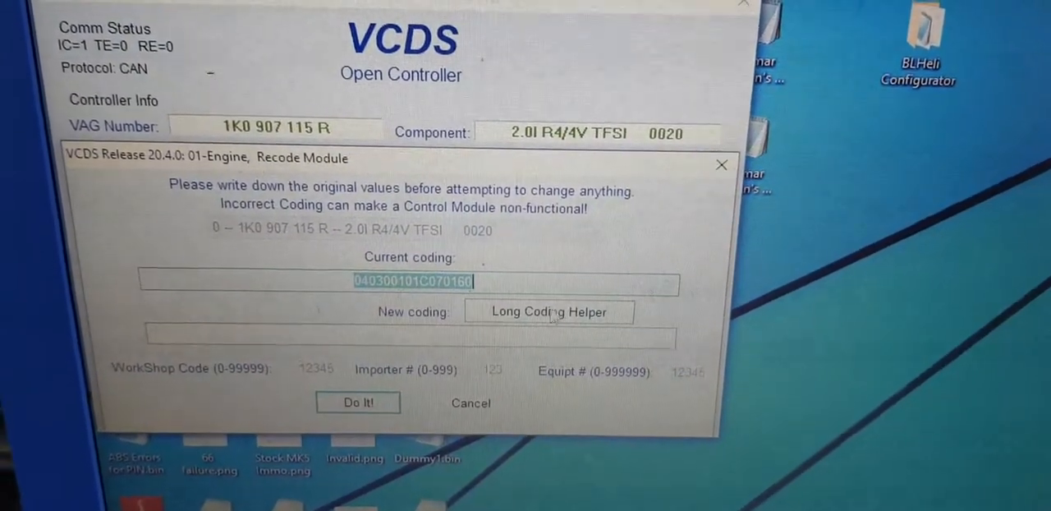
# - Show engine coding 040300101C070160 byte by byte in Long Coding Helper
pyautogui.click(548, 312)
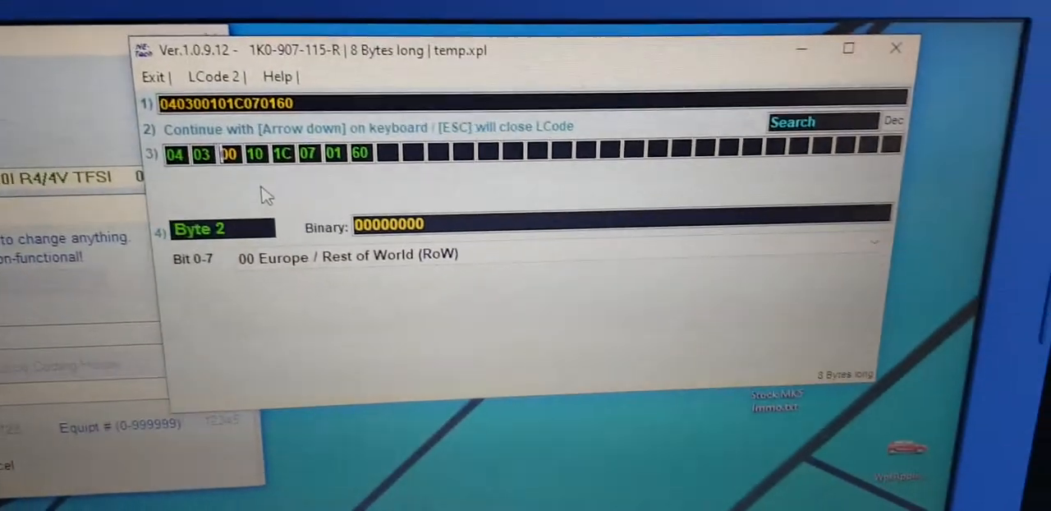
# - Step to Byte 6, confirm Bit 0 Cruise Control installed, then close LCode
pyautogui.press('Down')
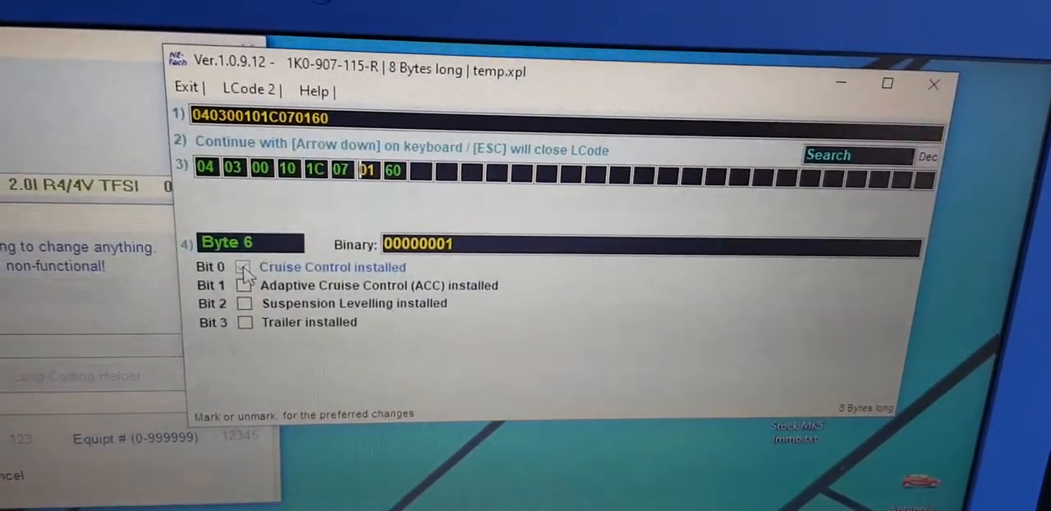
pyautogui.click(245, 266)
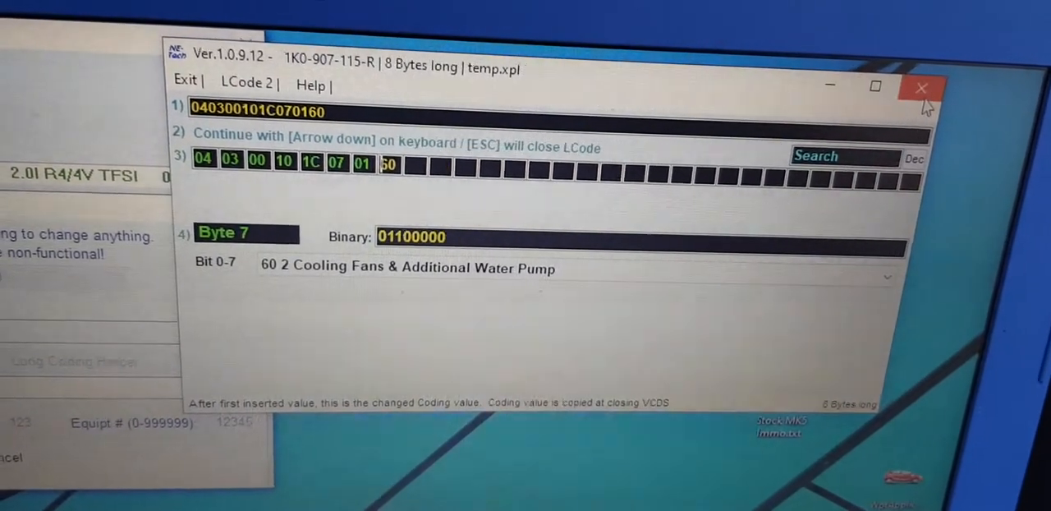
pyautogui.click(920, 89)
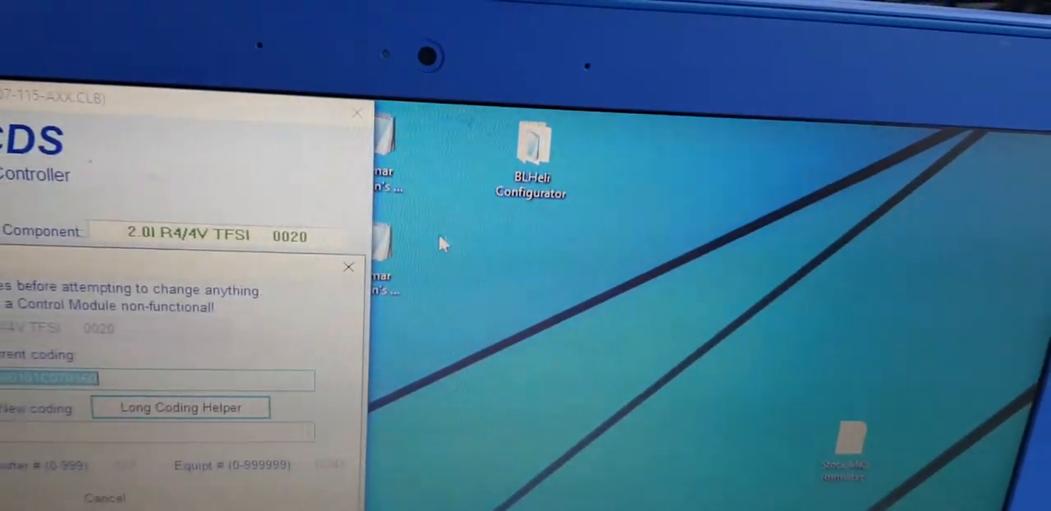